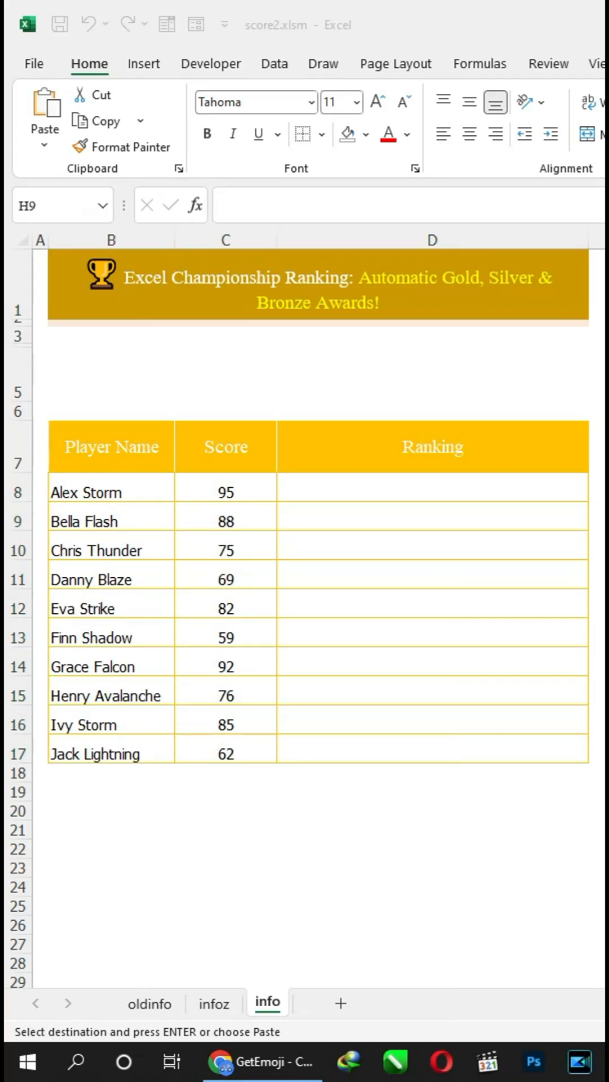
Fill D8:D17 with the nested IF-RANK formula awarding 🏆 Gold, Silver, Bronze or 'Better luck next time!'.
{"action": "type", "text": "\"How to use the IF formula with emojis?"}
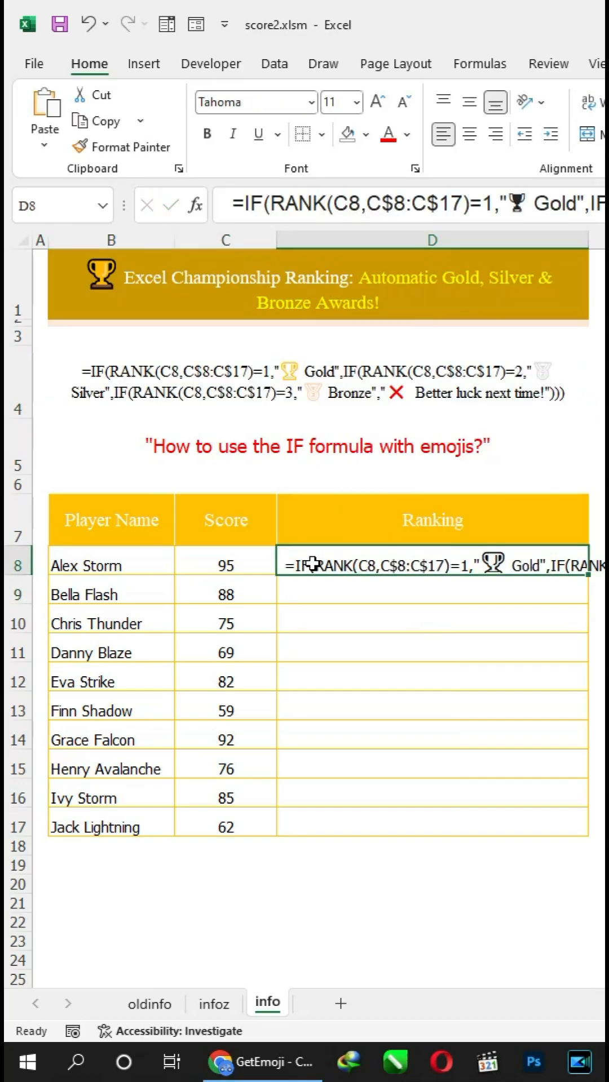
{"action": "double_click", "coordinate": [311, 565]}
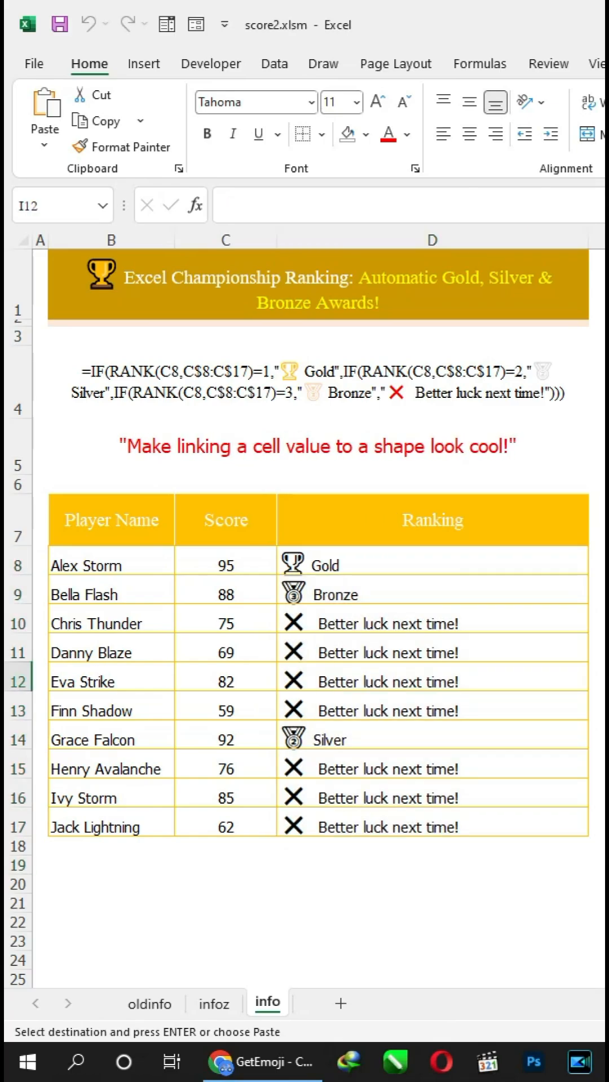
Draw a rectangle on row 8 and give it a gold solid fill via Format Shape.
{"action": "left_click", "coordinate": [143, 63]}
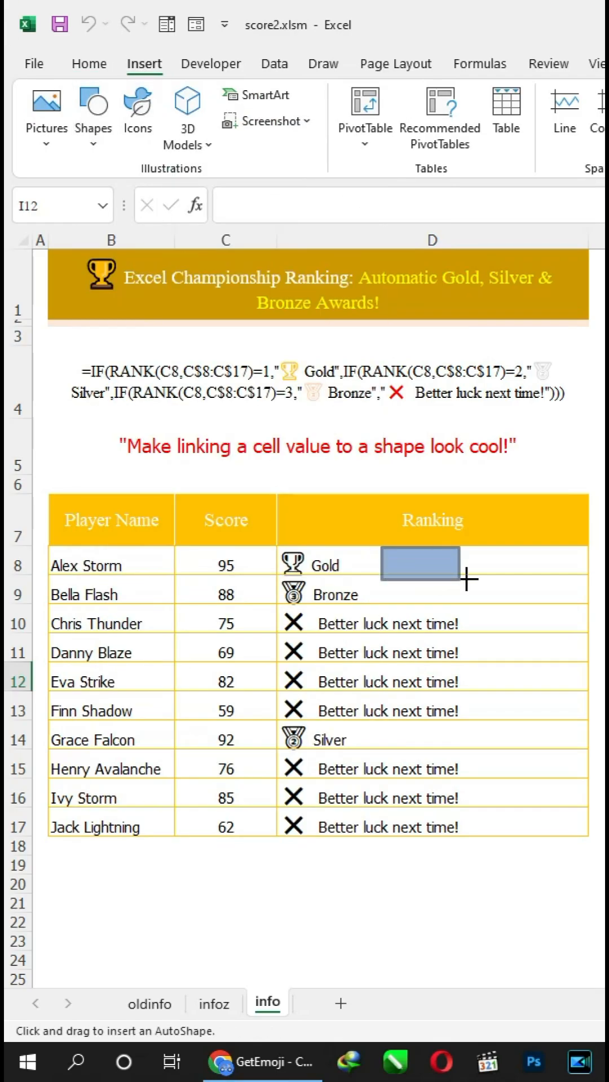
{"action": "right_click", "coordinate": [420, 566]}
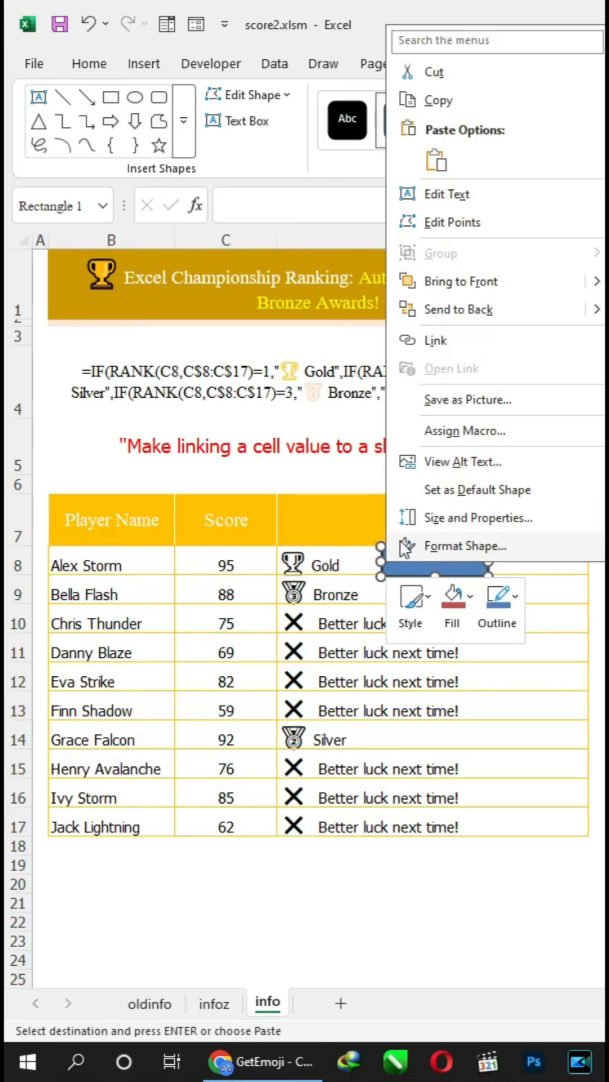
{"action": "left_click", "coordinate": [466, 546]}
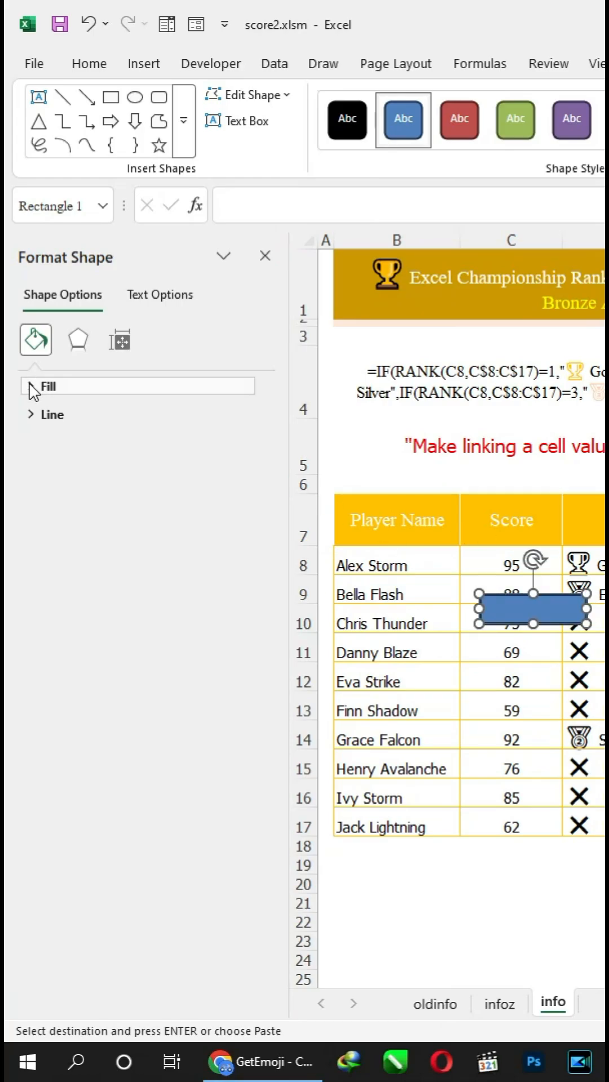
{"action": "left_click", "coordinate": [49, 385]}
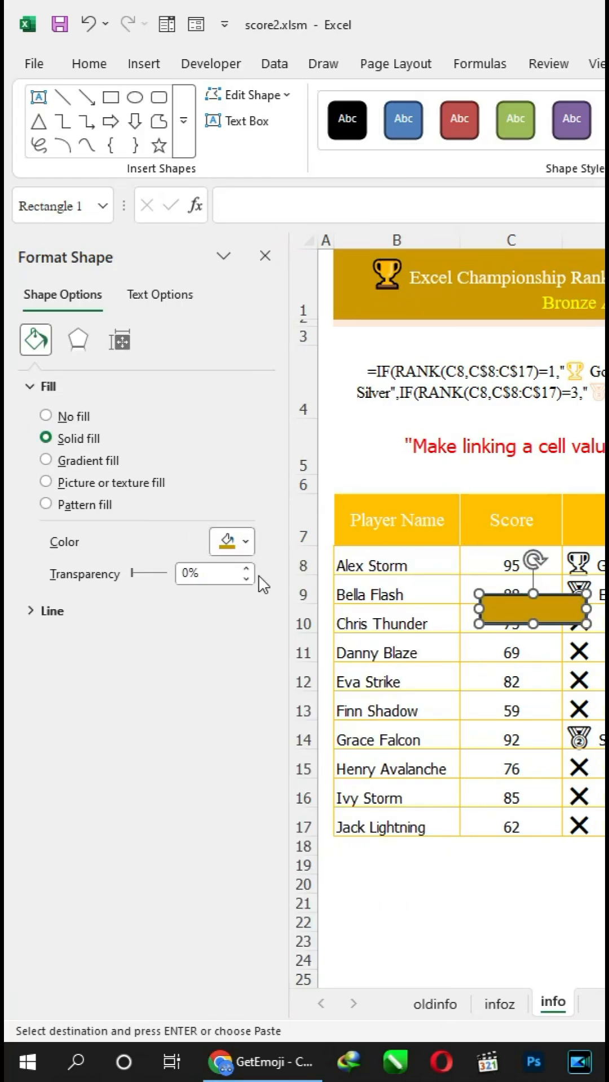
{"action": "left_click", "coordinate": [35, 610]}
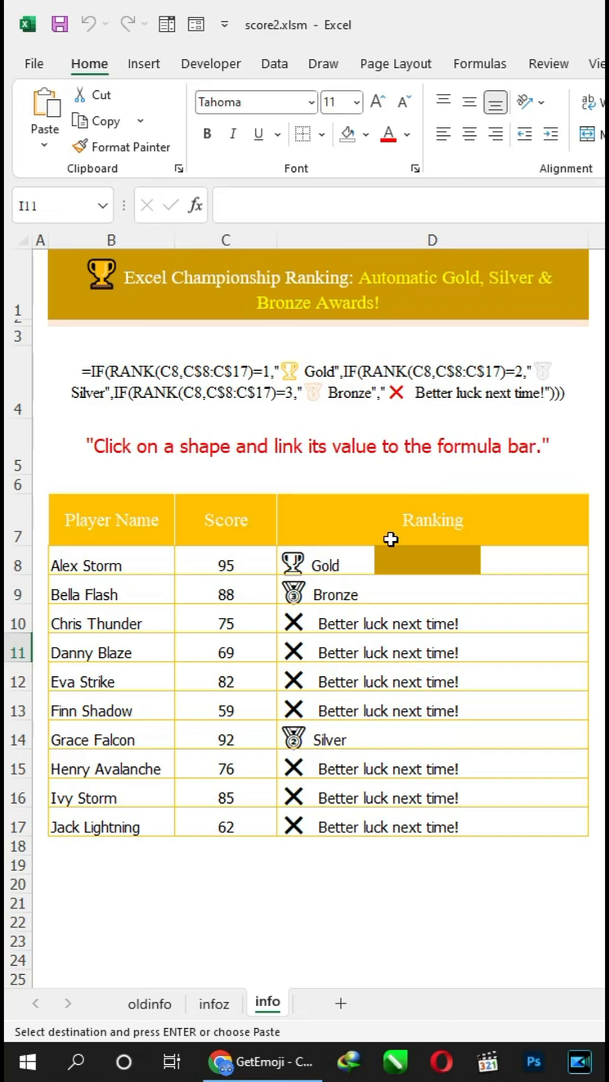
Link the rectangle to =$D$8 so it shows the trophy Gold text, left-aligned.
{"action": "left_click", "coordinate": [427, 560]}
{"action": "type", "text": "=$D$8"}
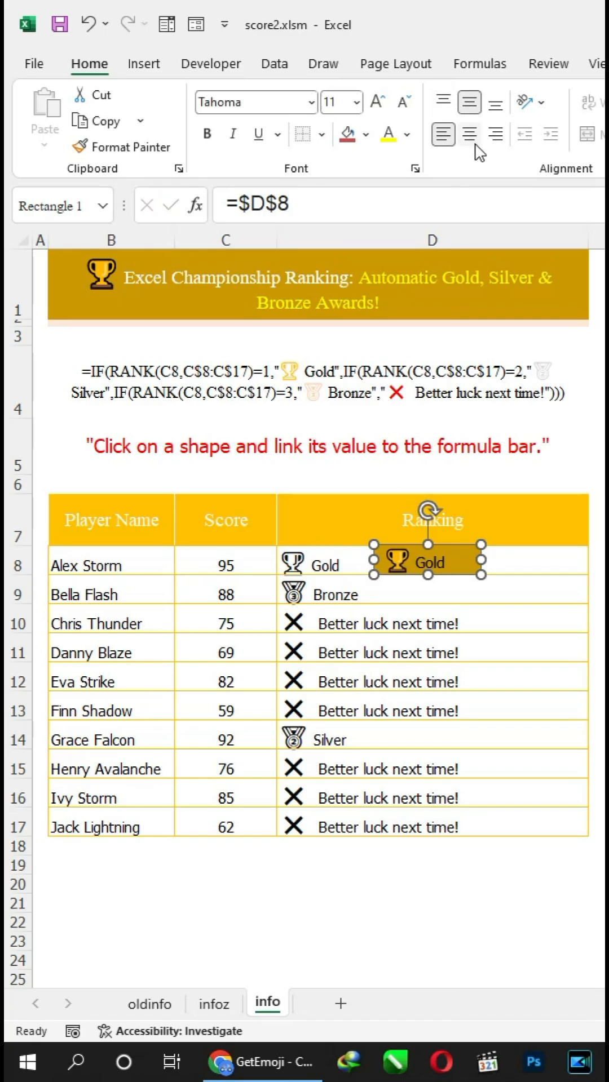
{"action": "left_click", "coordinate": [409, 135]}
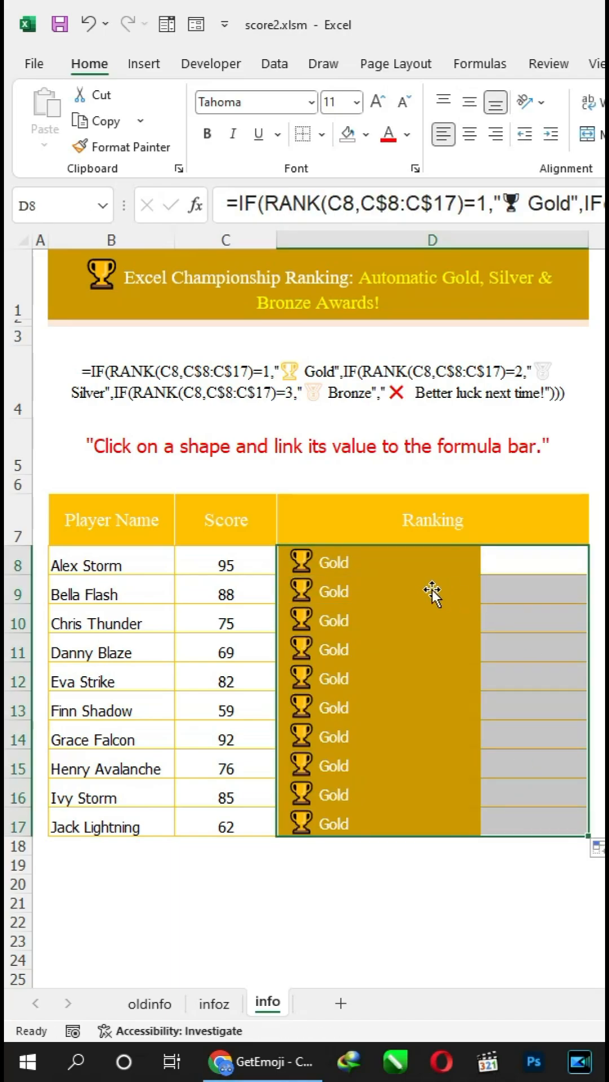
Point the row 9 shape at =$D$9 so each bar shows its own row's ranking.
{"action": "left_click", "coordinate": [339, 563]}
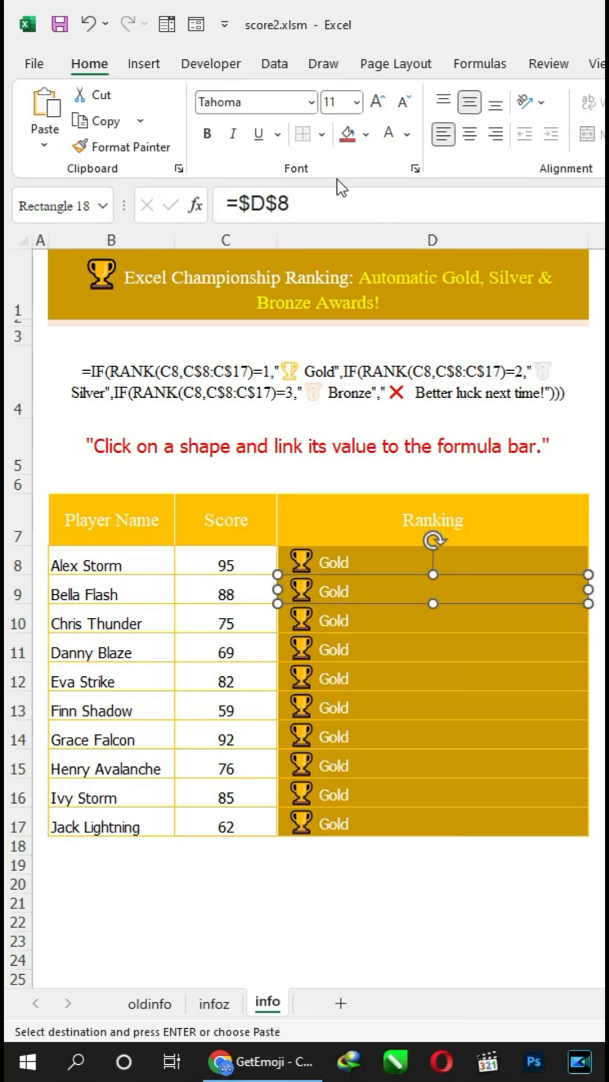
{"action": "left_click", "coordinate": [276, 204]}
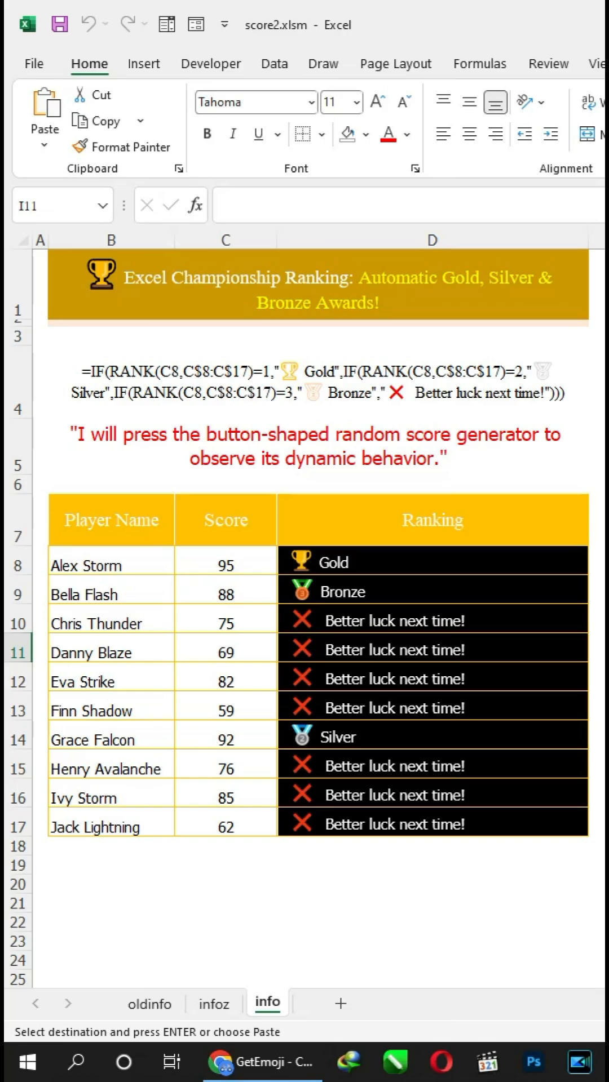
Regenerate random scores eight times so the Gold, Silver and Bronze bars move to new winners.
{"action": "left_click", "coordinate": [550, 872]}
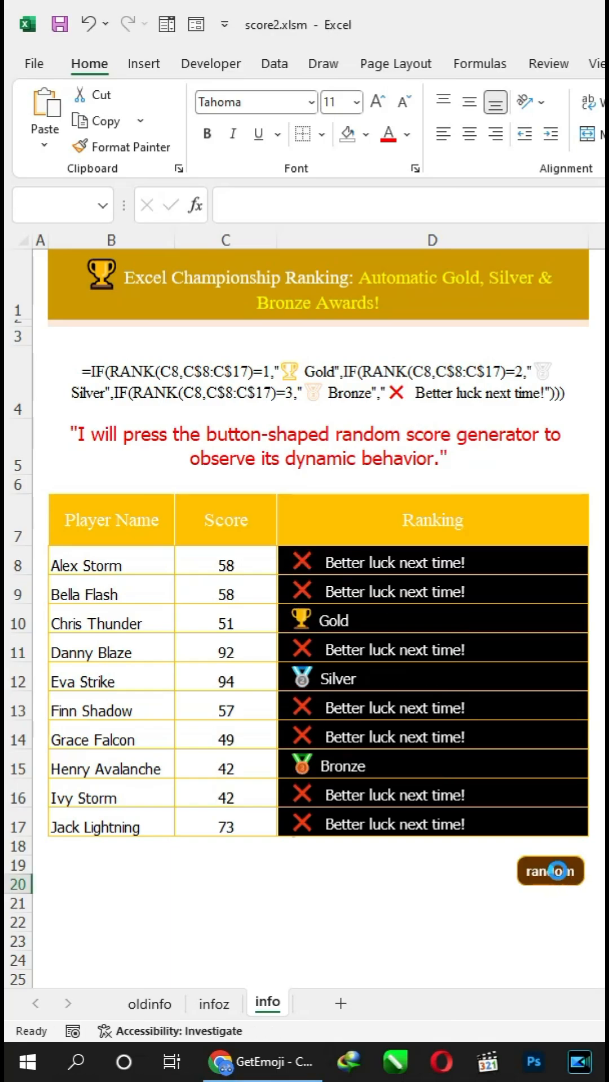
{"action": "left_click", "coordinate": [549, 870]}
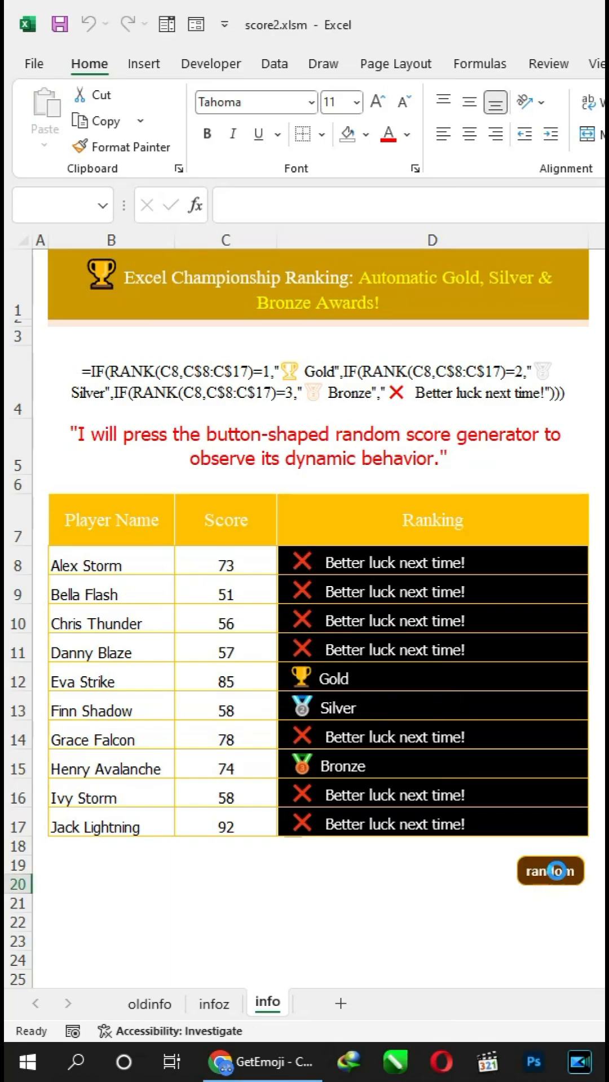
{"action": "left_click", "coordinate": [550, 871]}
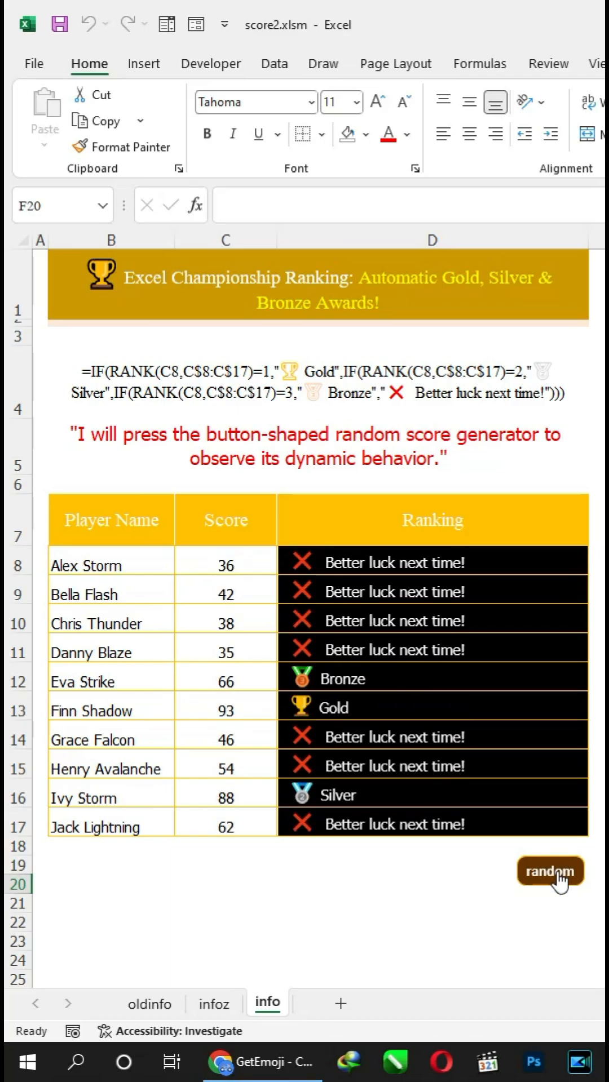
{"action": "left_click", "coordinate": [549, 870]}
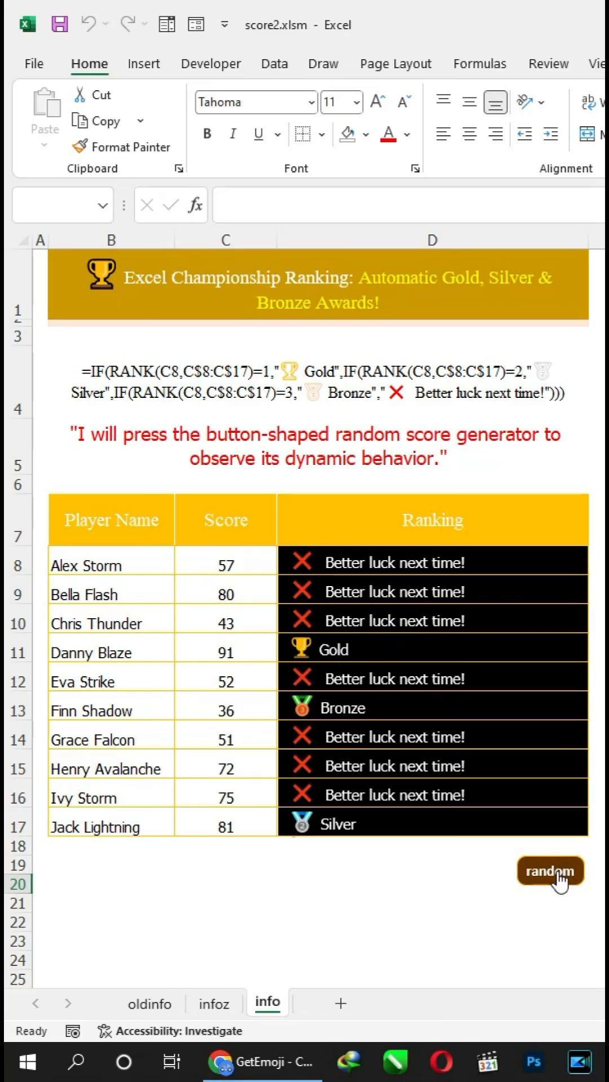
{"action": "left_click", "coordinate": [550, 871]}
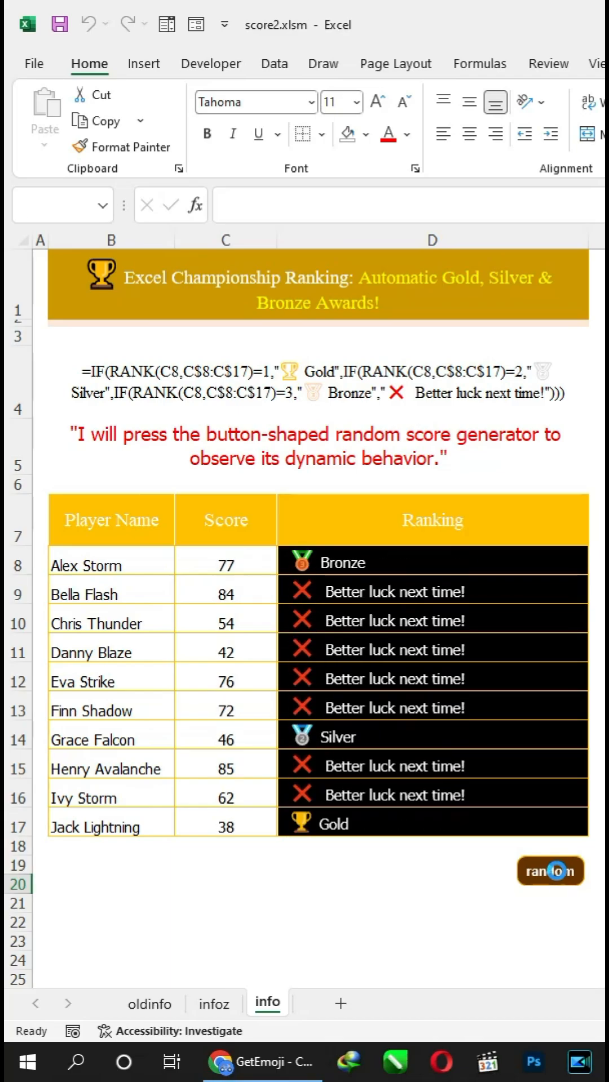
{"action": "left_click", "coordinate": [550, 872]}
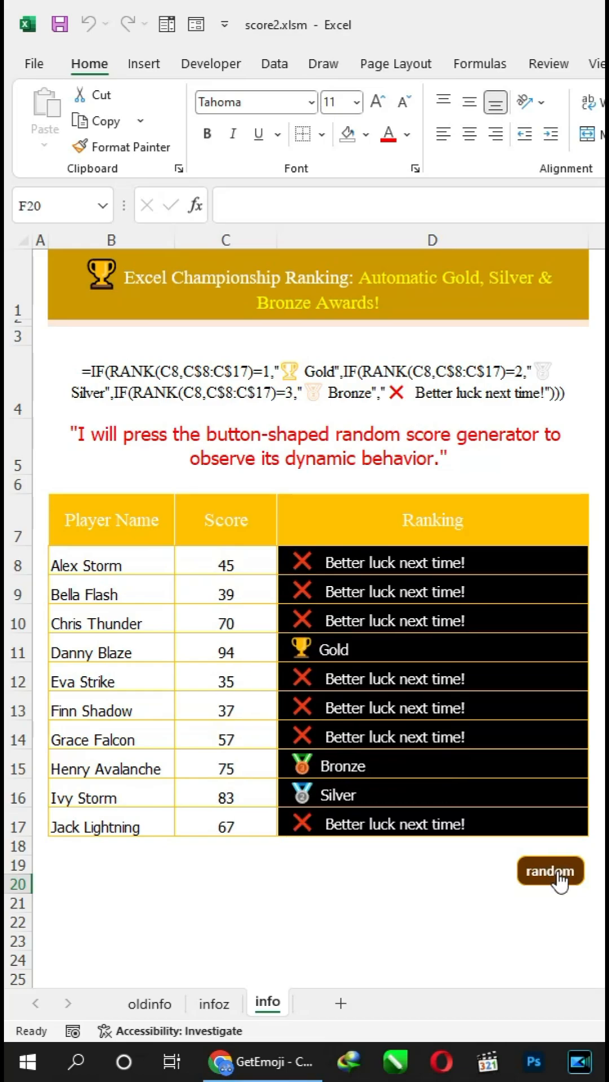
{"action": "left_click", "coordinate": [549, 872]}
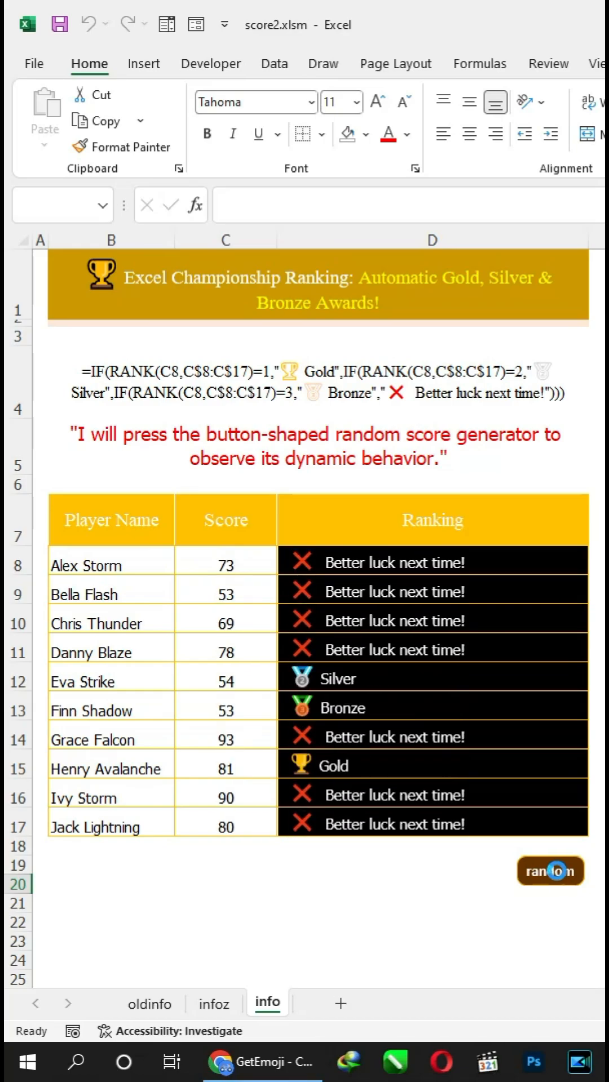
{"action": "left_click", "coordinate": [551, 871]}
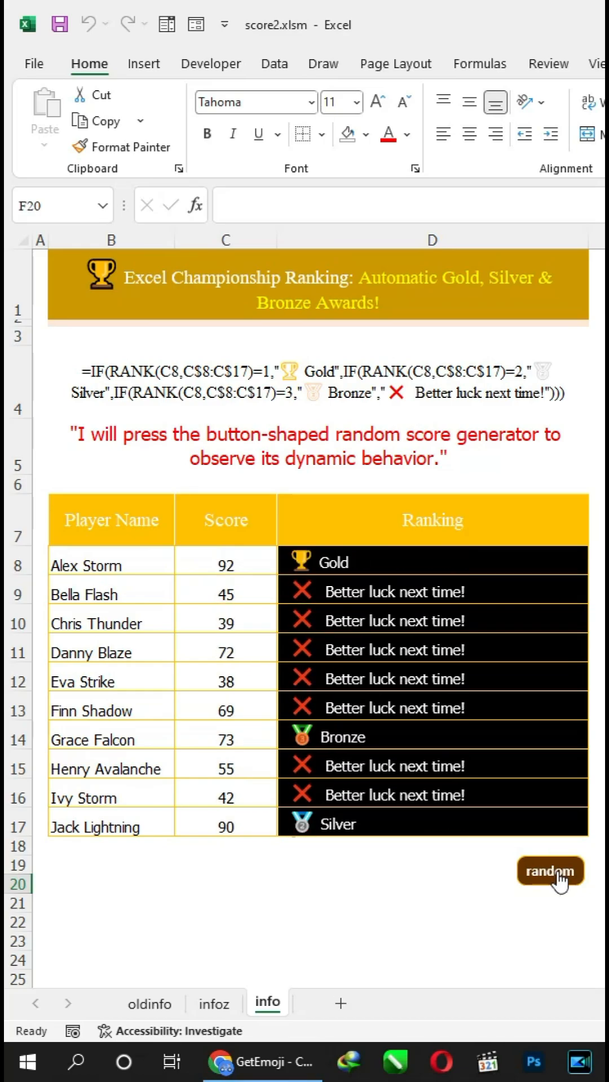